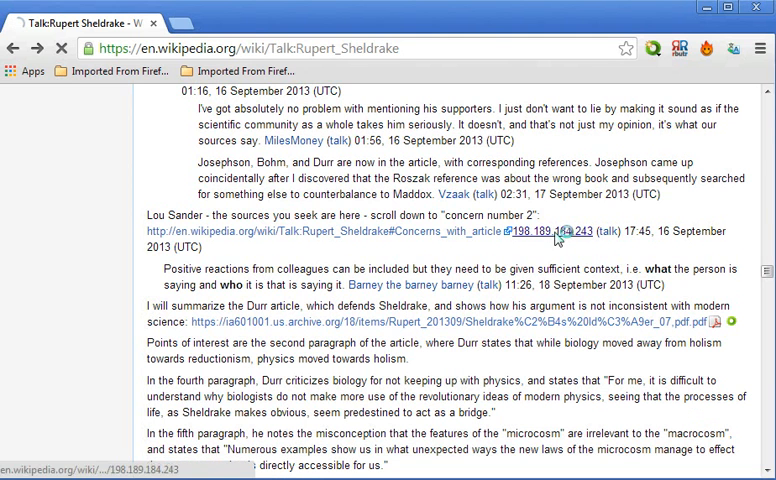
left_click(561, 231)
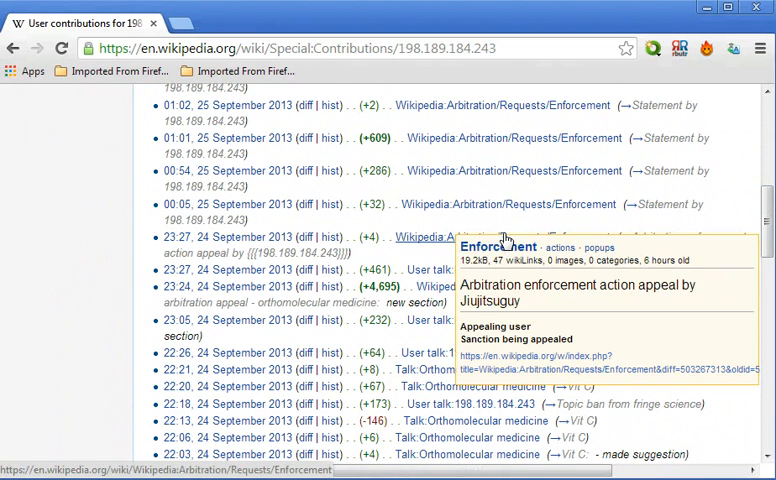
Scroll the IP's contributions list down to its earliest 24 September 2013 edits
scroll("down", 3)
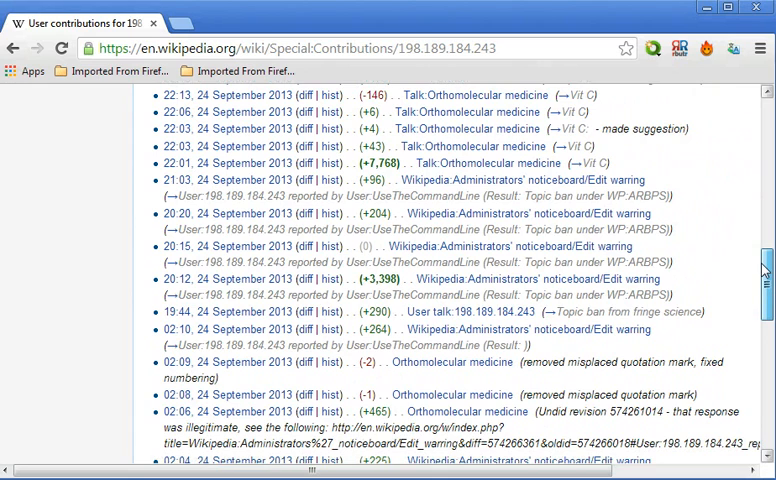
scroll("down", 3)
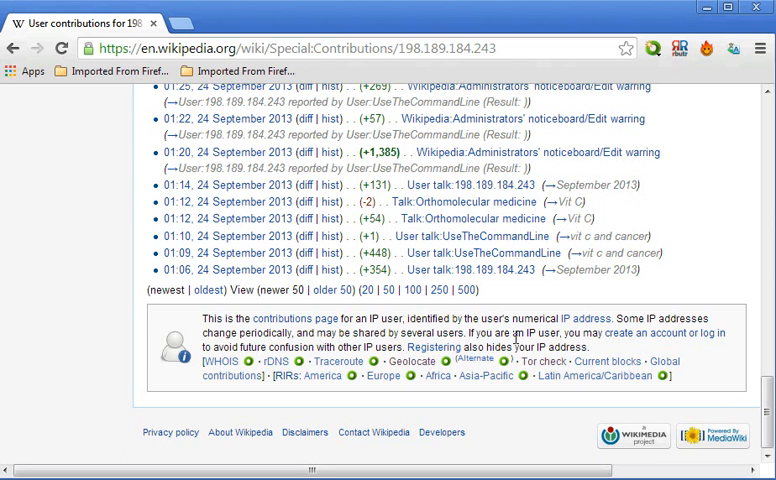